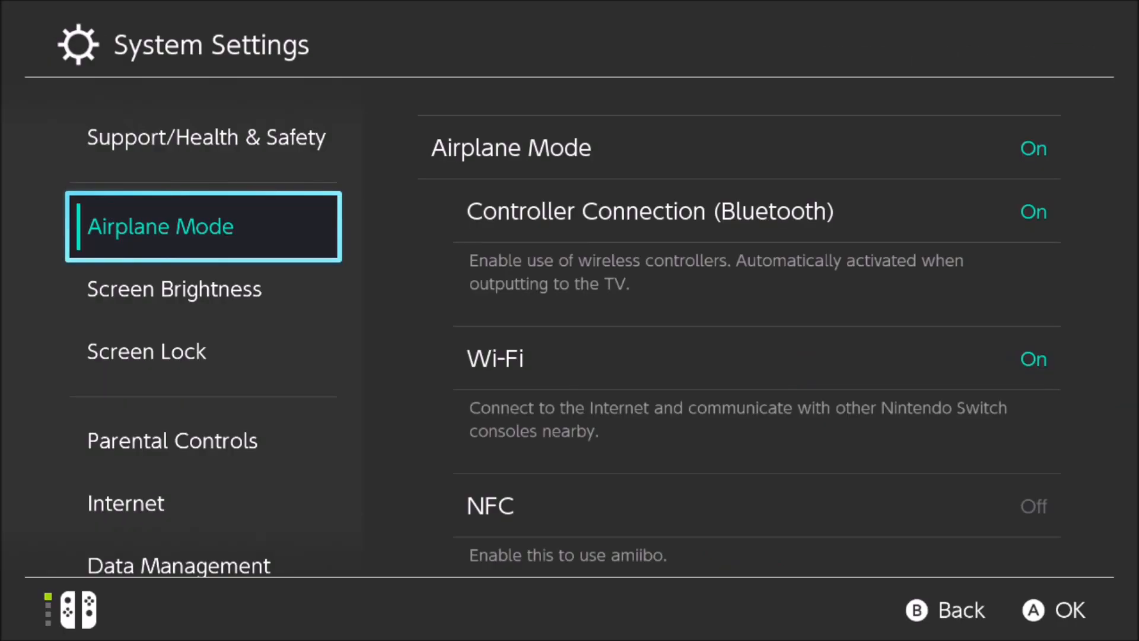
# - Leave System Settings, resume RetroArch from the HOME menu and continue to its Main Menu
pyautogui.scroll(-3)
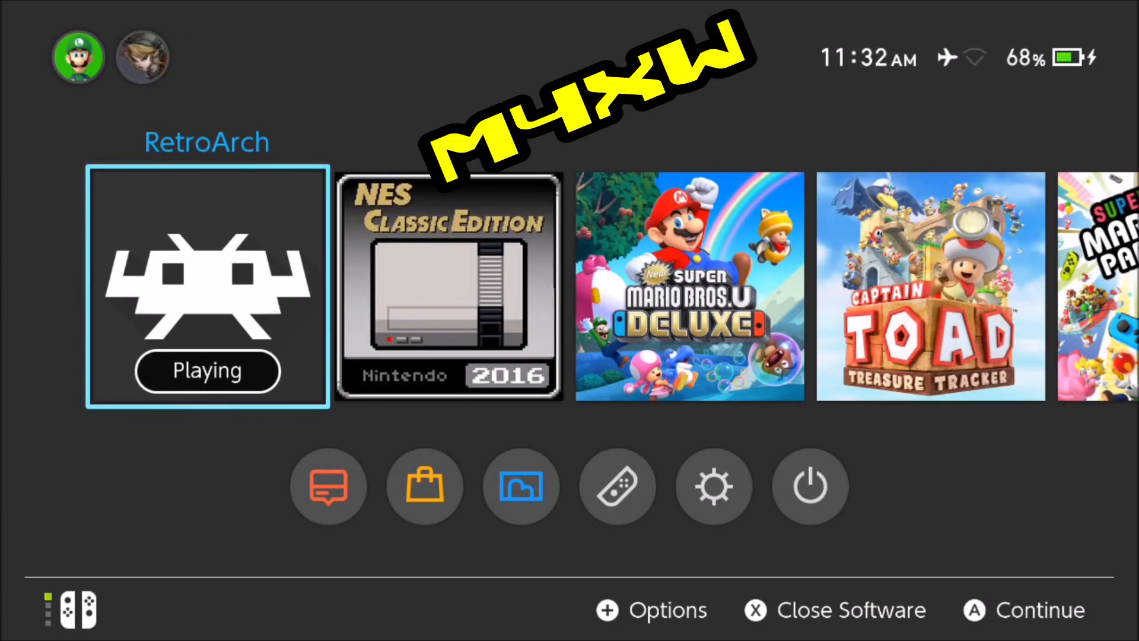
pyautogui.click(207, 286)
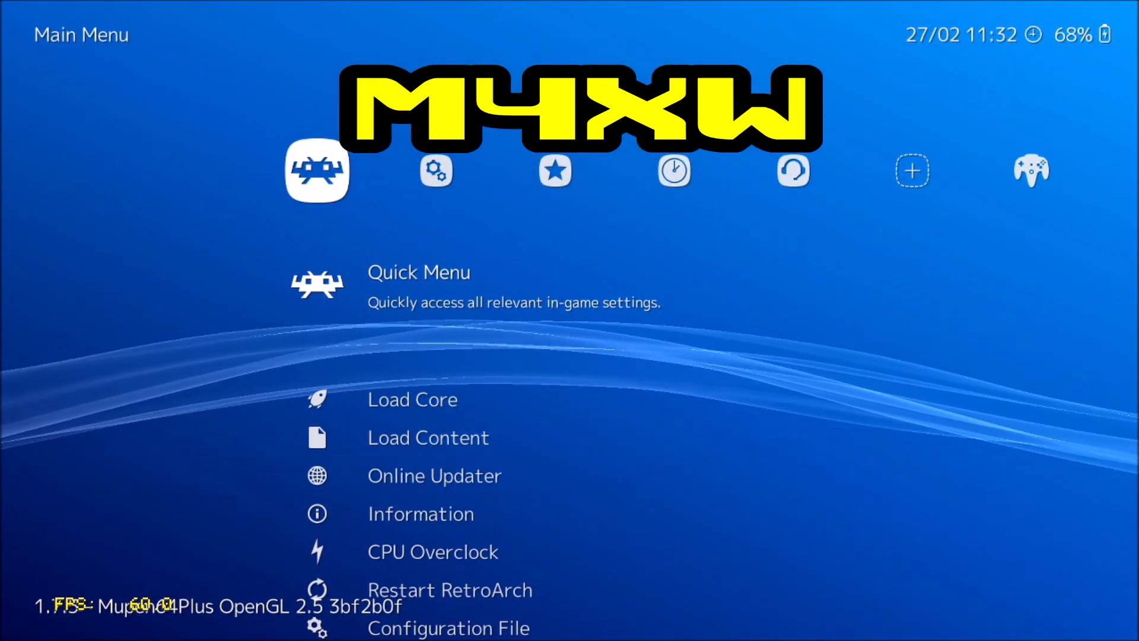
pyautogui.click(413, 398)
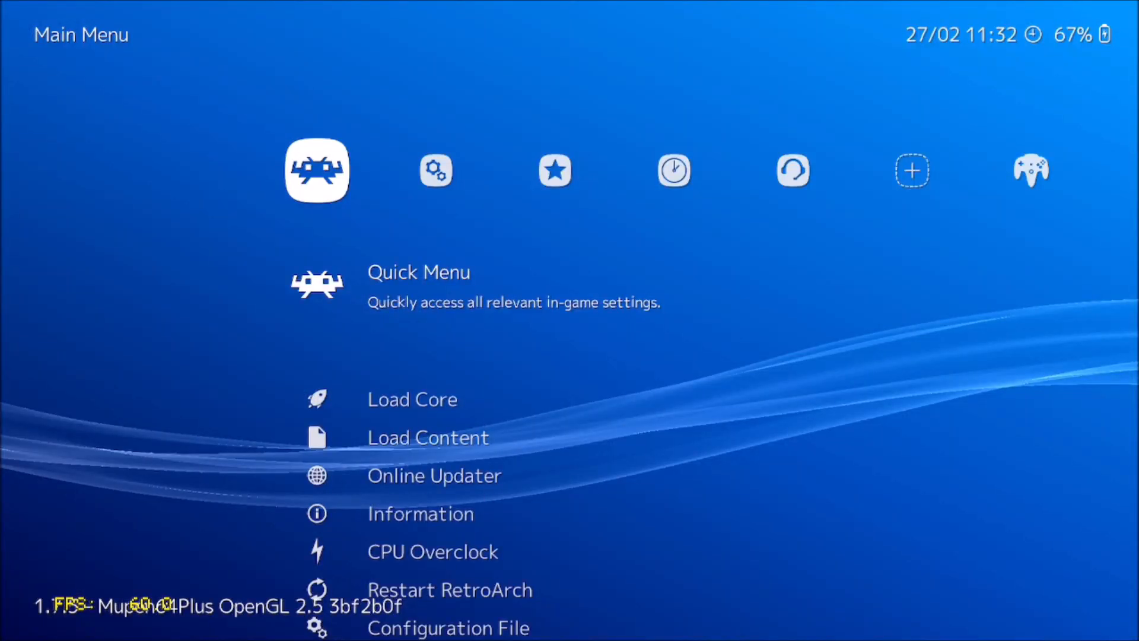
# - Choose Load Content and browse into roms > n64 to list the N64 games
pyautogui.scroll(-3)
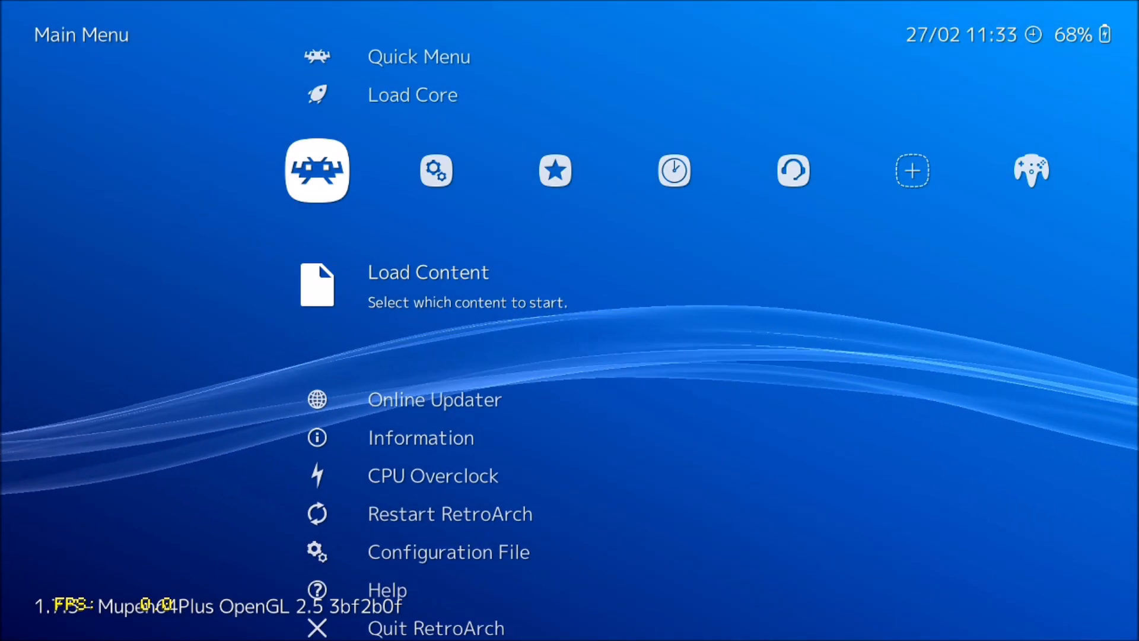
pyautogui.click(427, 271)
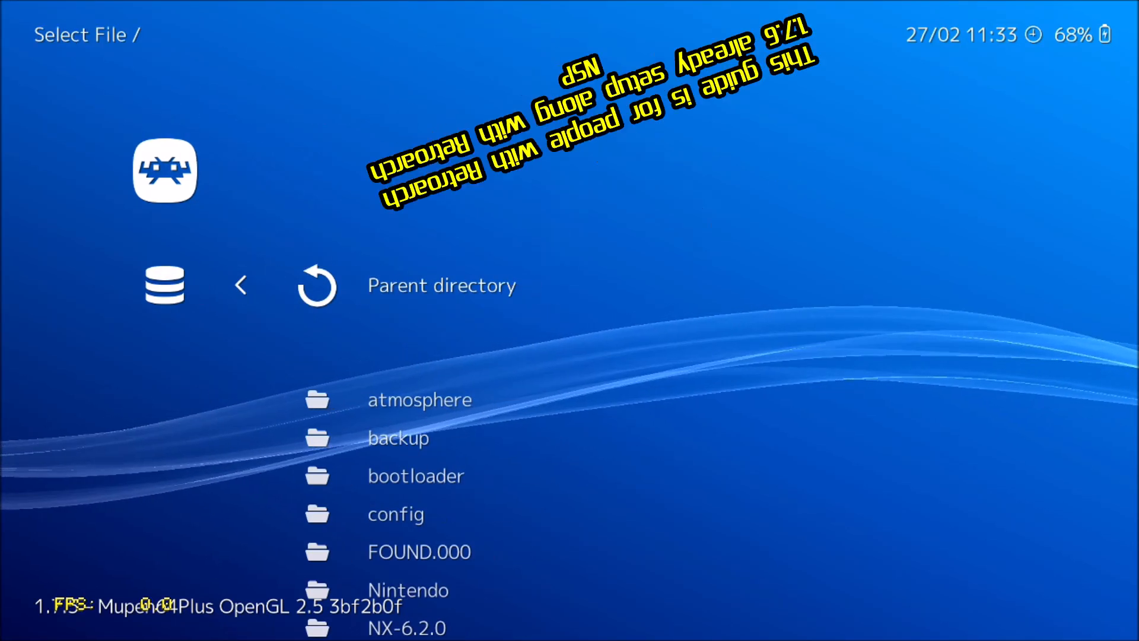
pyautogui.scroll(-3)
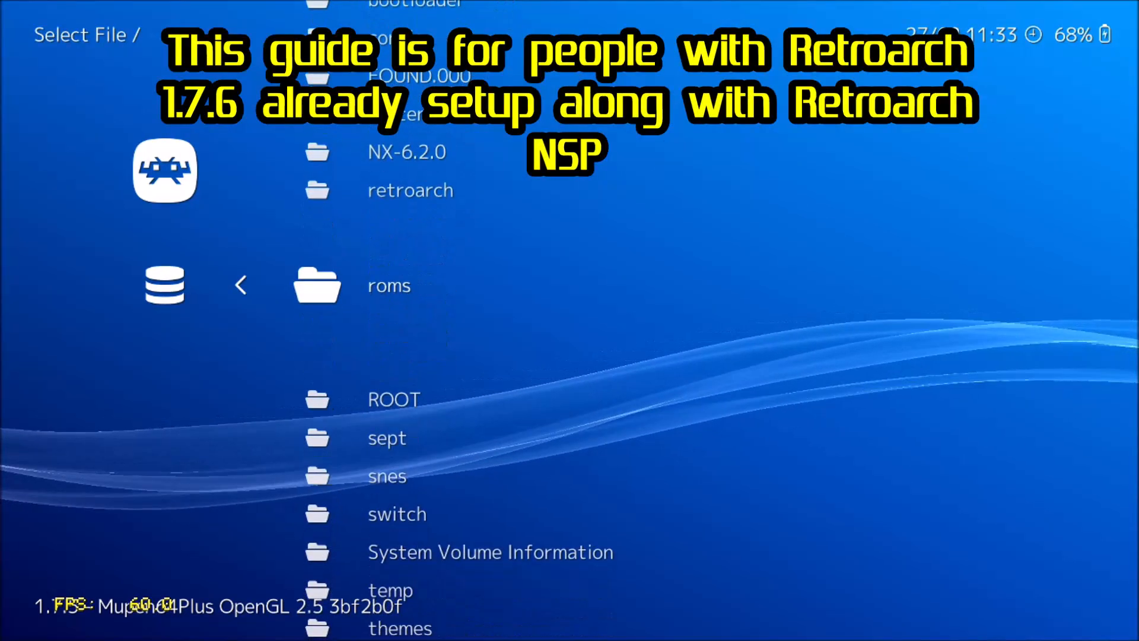
pyautogui.click(388, 285)
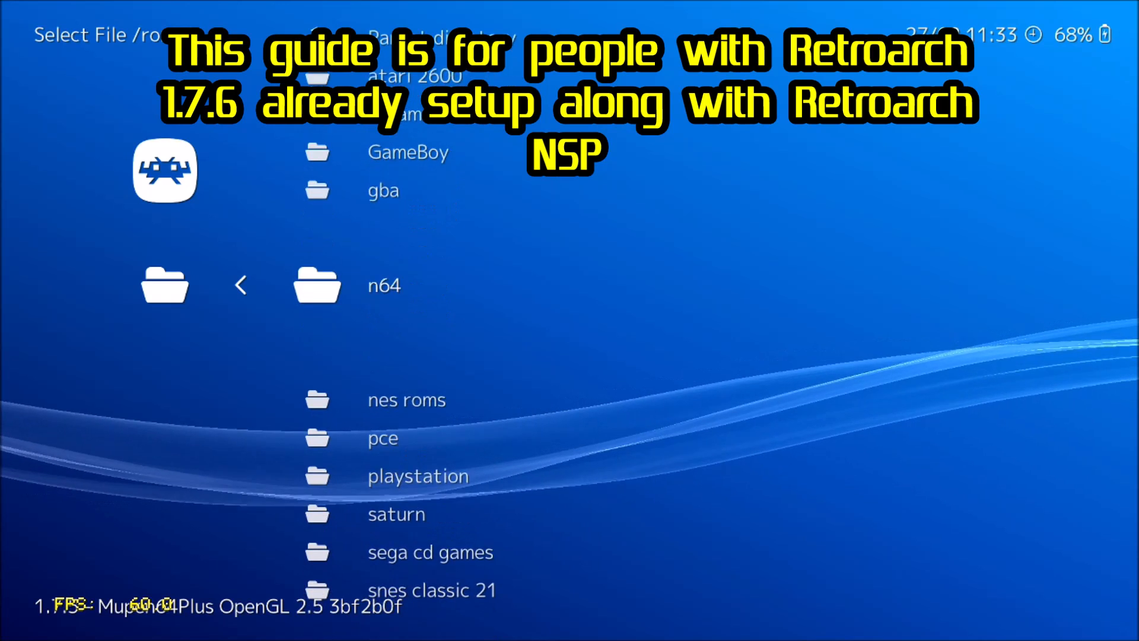
pyautogui.click(382, 285)
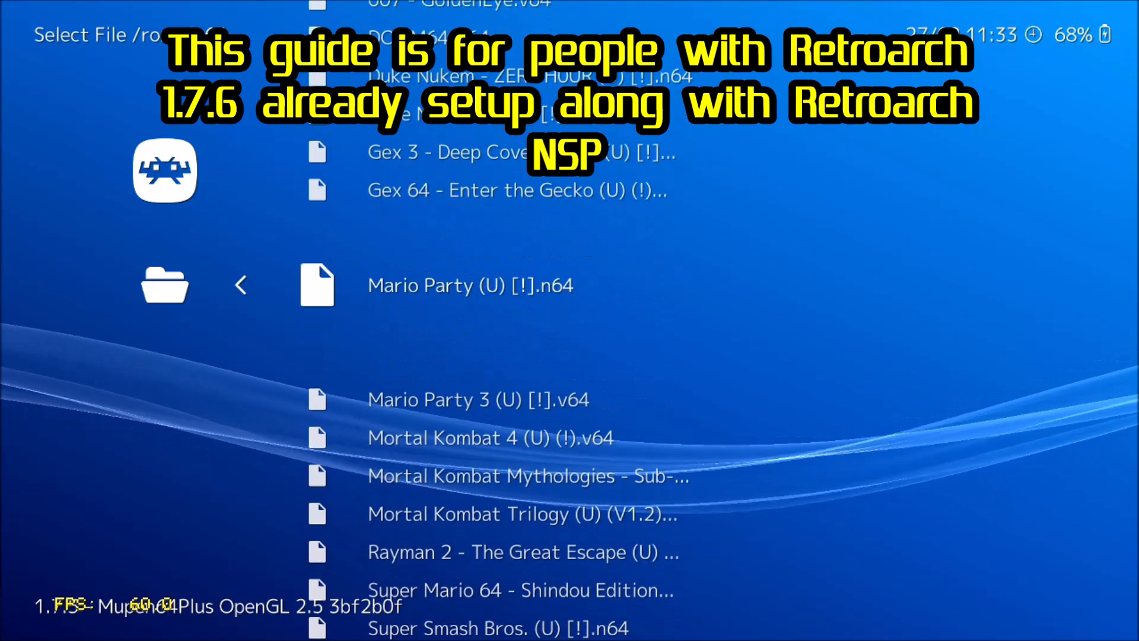
pyautogui.scroll(-3)
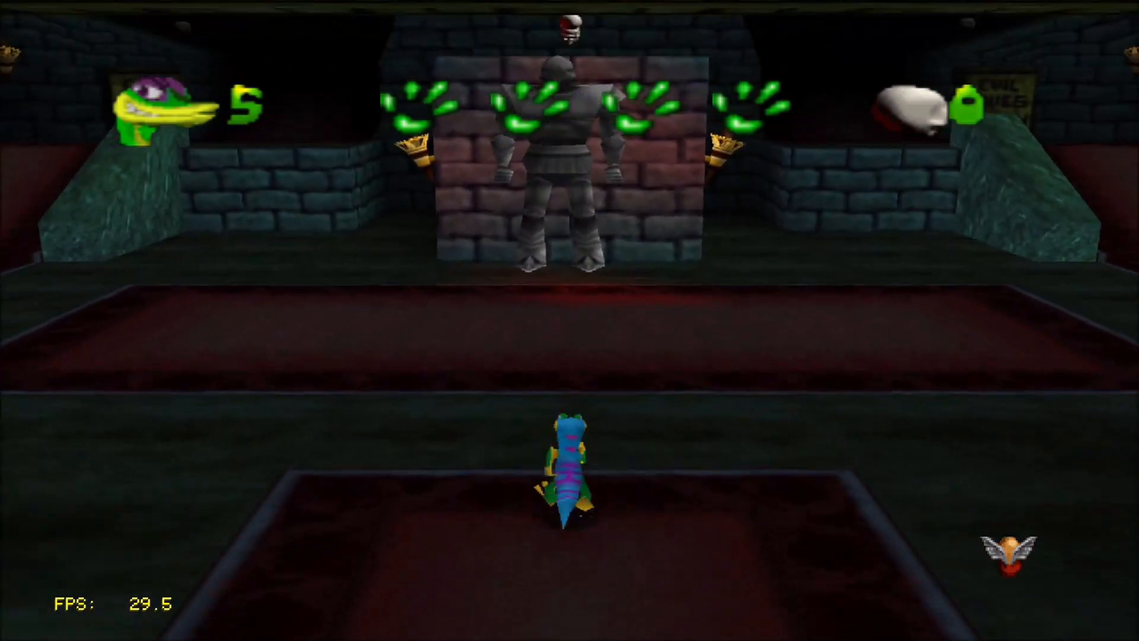
pyautogui.press('home')
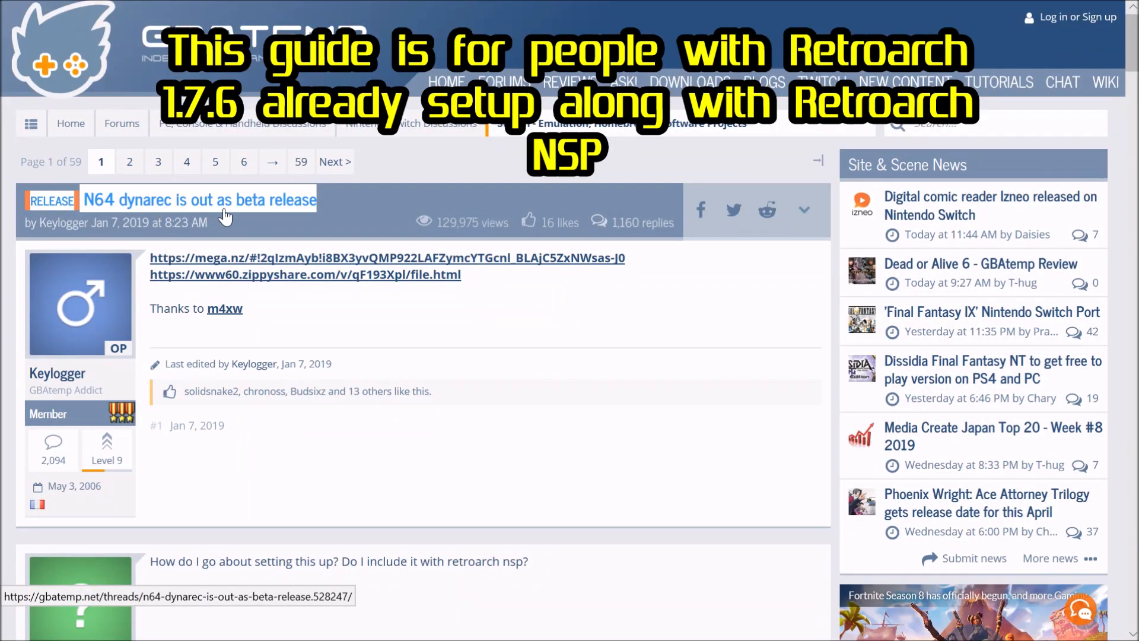
pyautogui.moveTo(159, 210)
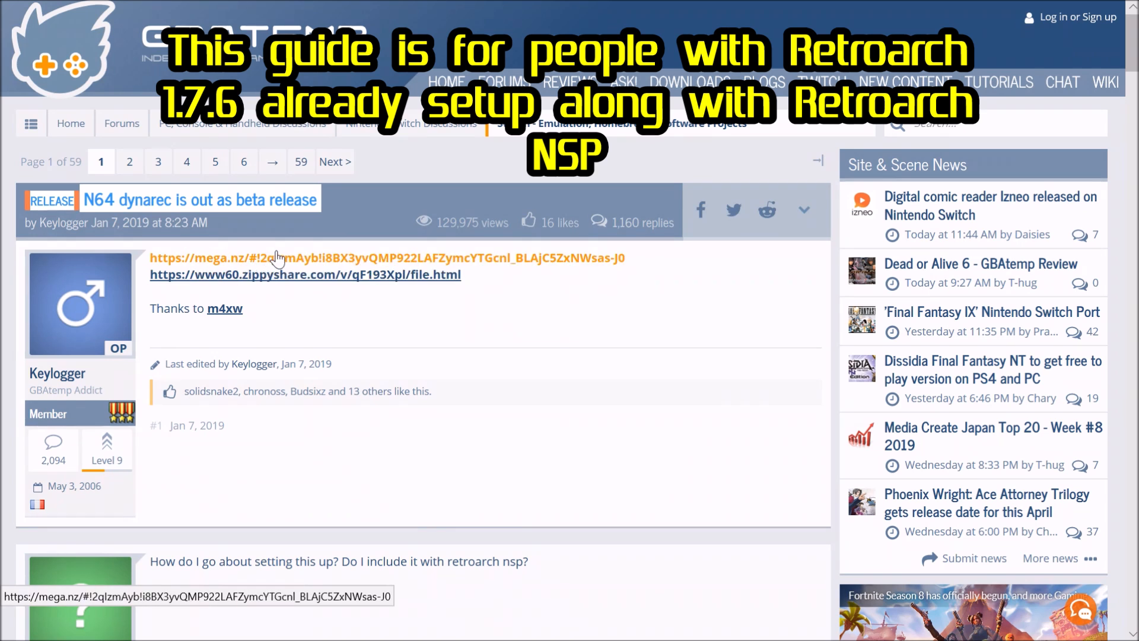
pyautogui.moveTo(373, 263)
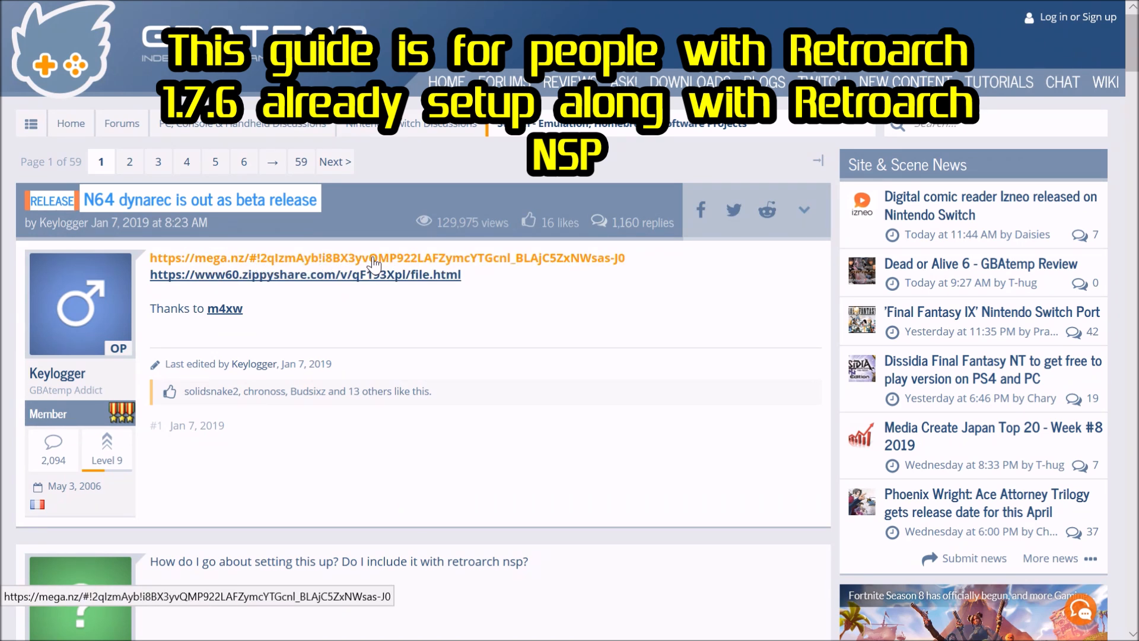
pyautogui.moveTo(224, 308)
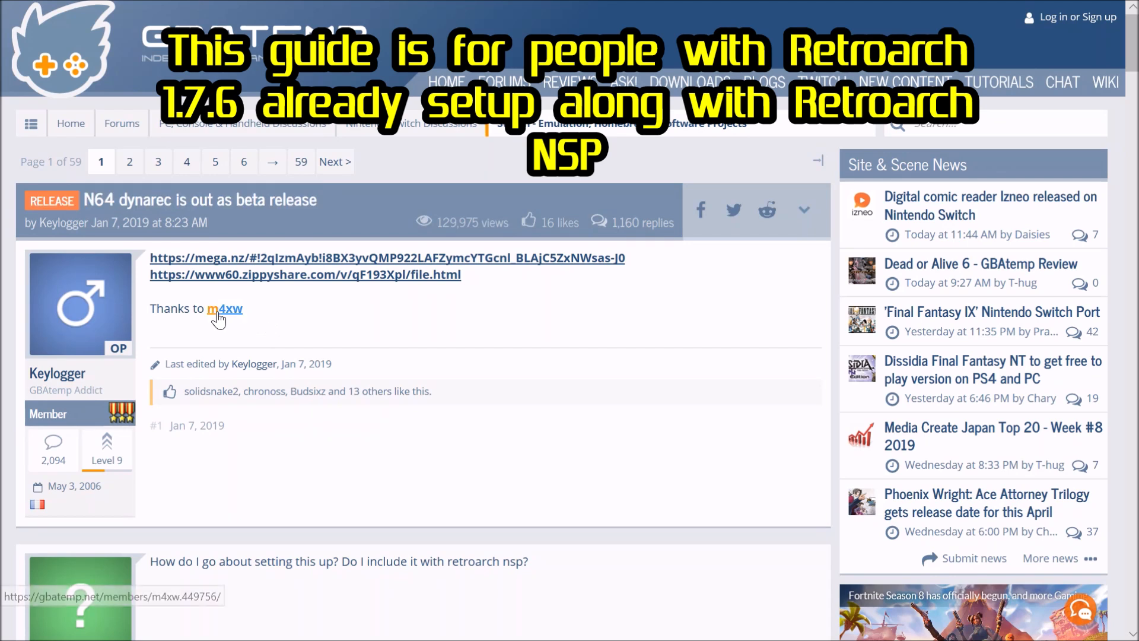
# - Open the downloaded mupen64plus_dynarec_beta archive in WinRAR
pyautogui.doubleClick(226, 308)
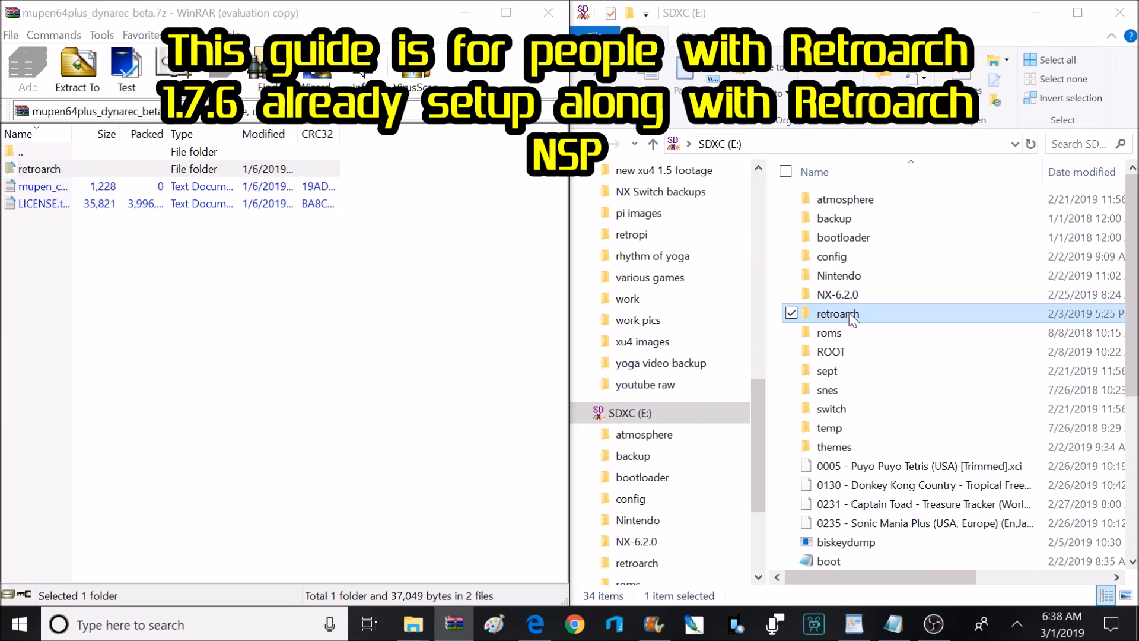
# - Check the card's retroarch folder options and return to the SDXC (E:) root
pyautogui.rightClick(837, 313)
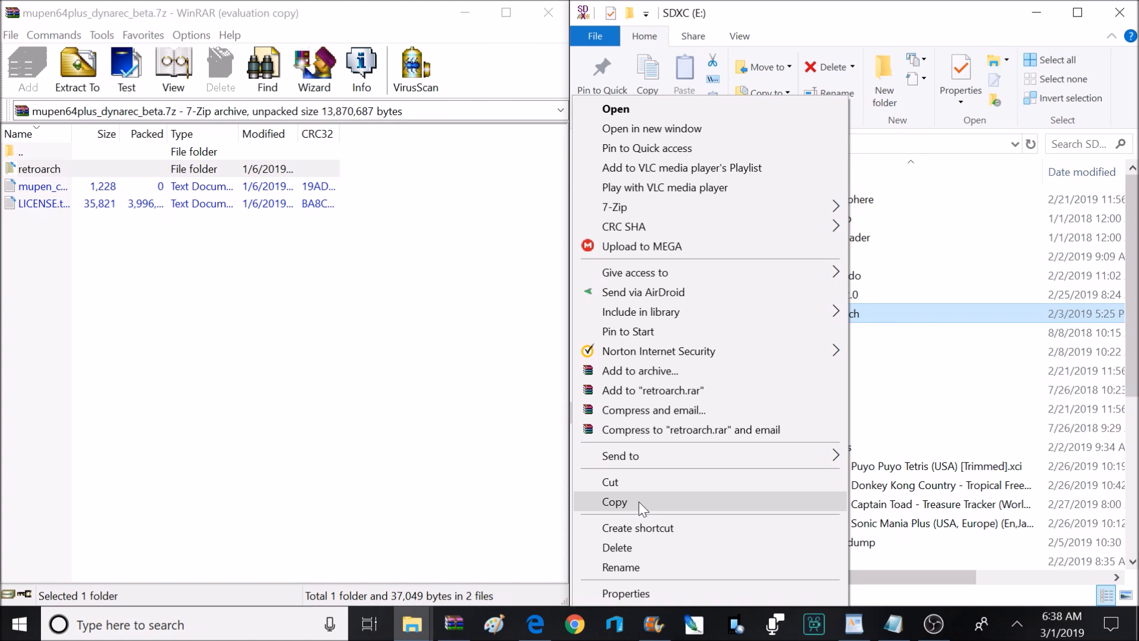
pyautogui.moveTo(648, 504)
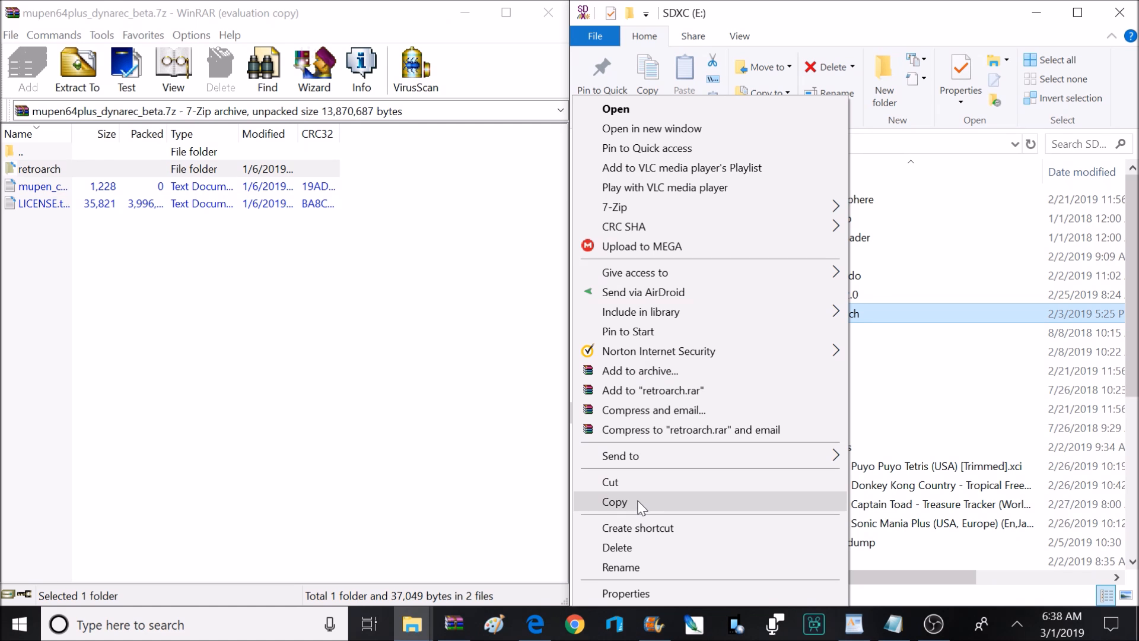
pyautogui.moveTo(519, 486)
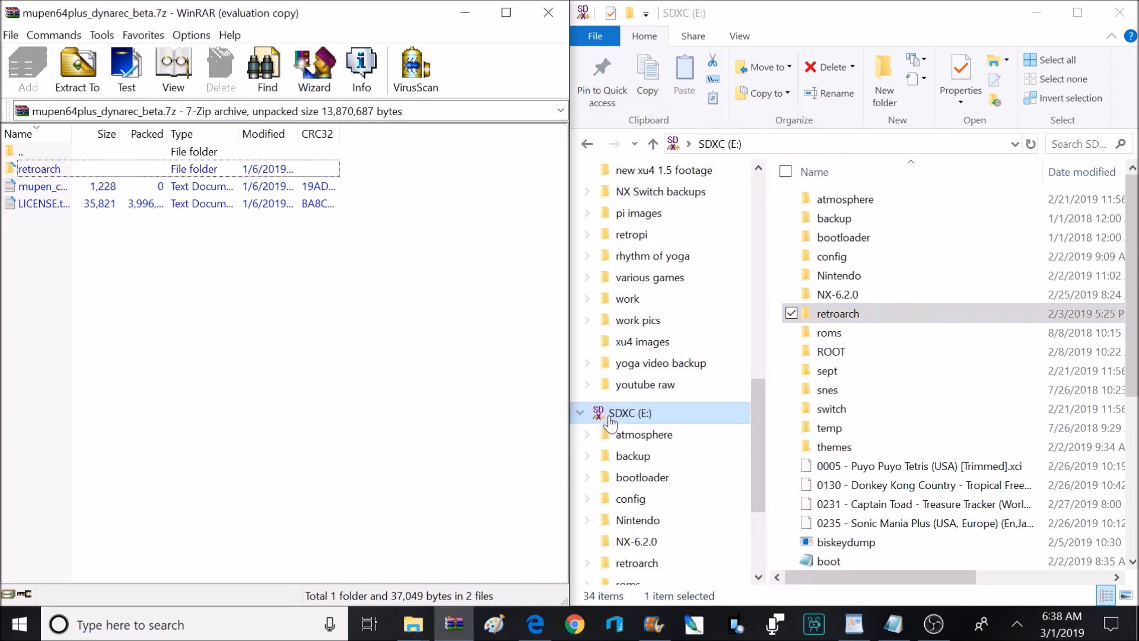
pyautogui.click(39, 168)
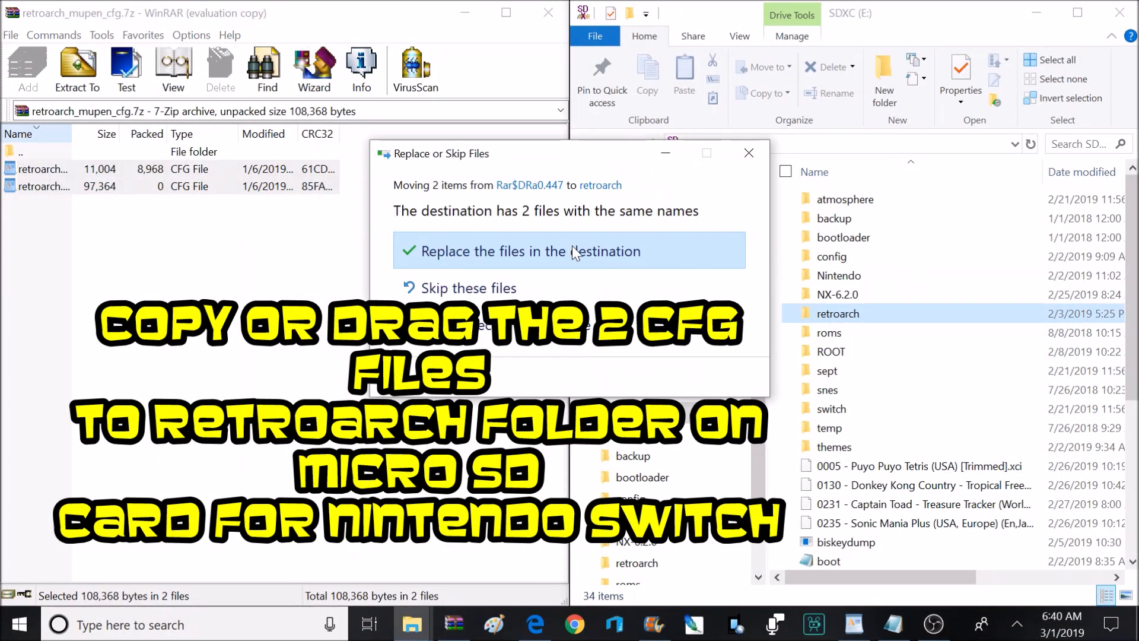
# - Replace the old cfg files in E:\retroarch, then open its cores folder
pyautogui.click(516, 250)
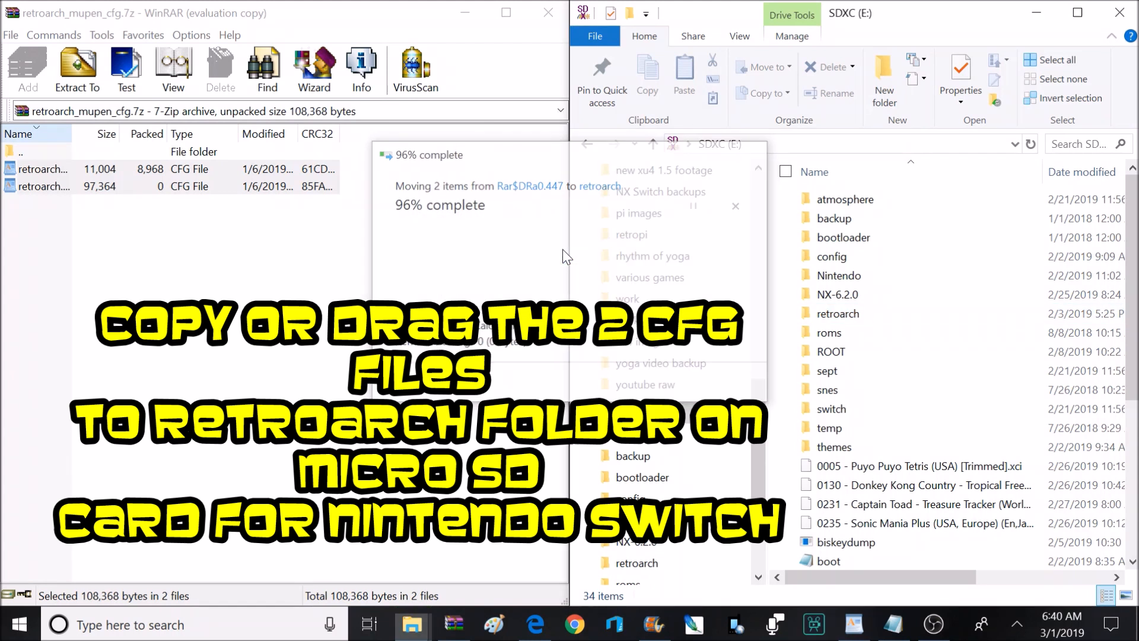
pyautogui.doubleClick(837, 313)
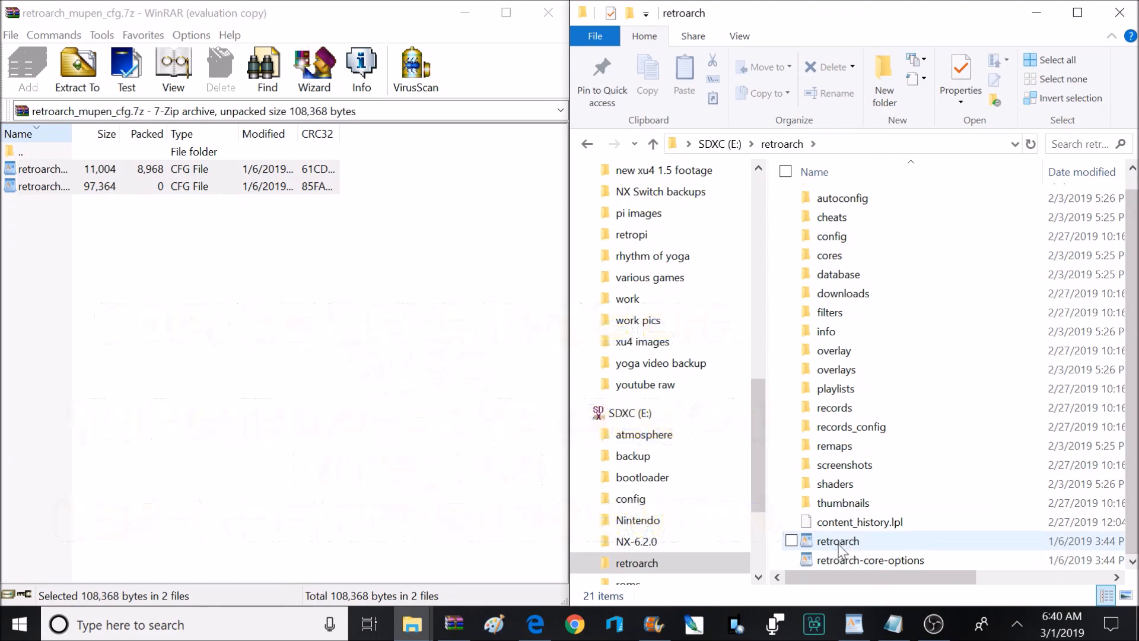
pyautogui.click(830, 255)
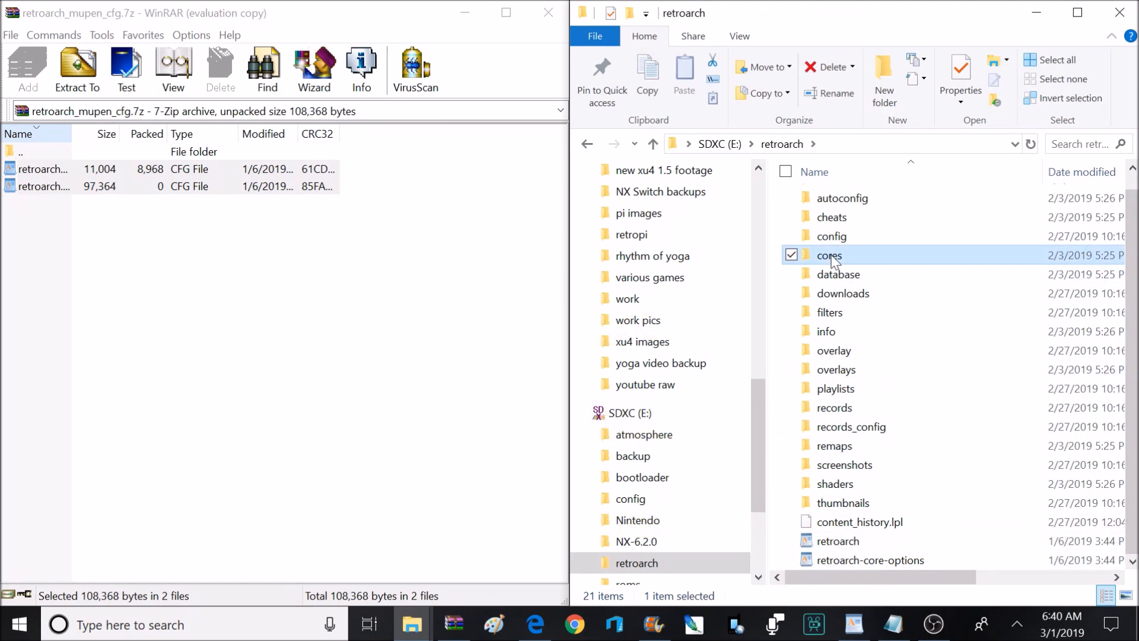
pyautogui.doubleClick(828, 255)
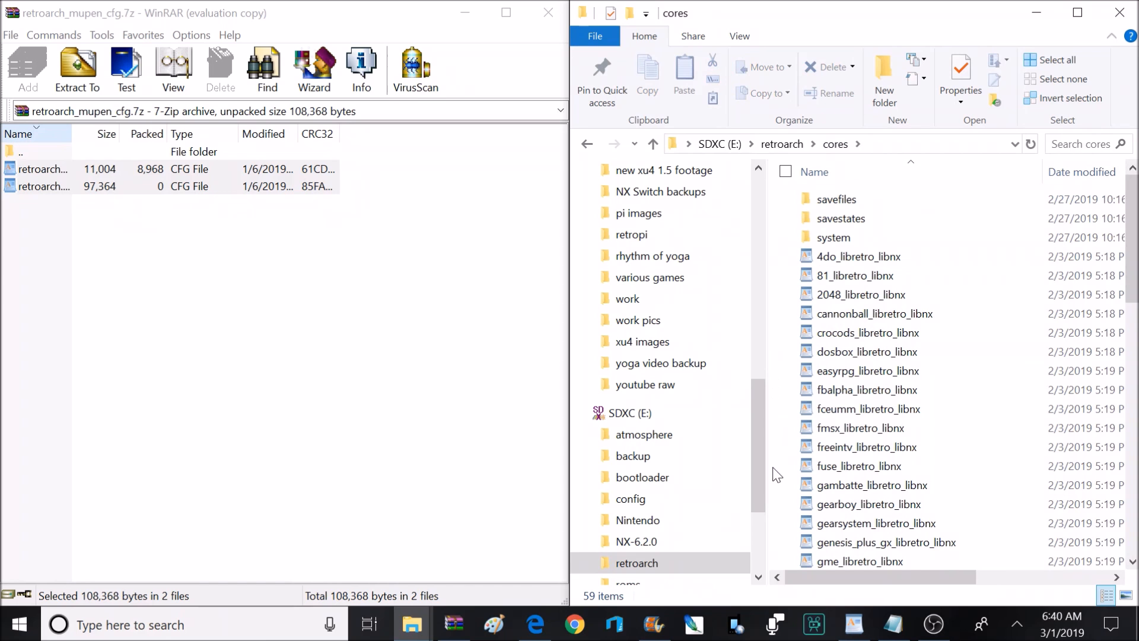
pyautogui.scroll(-3)
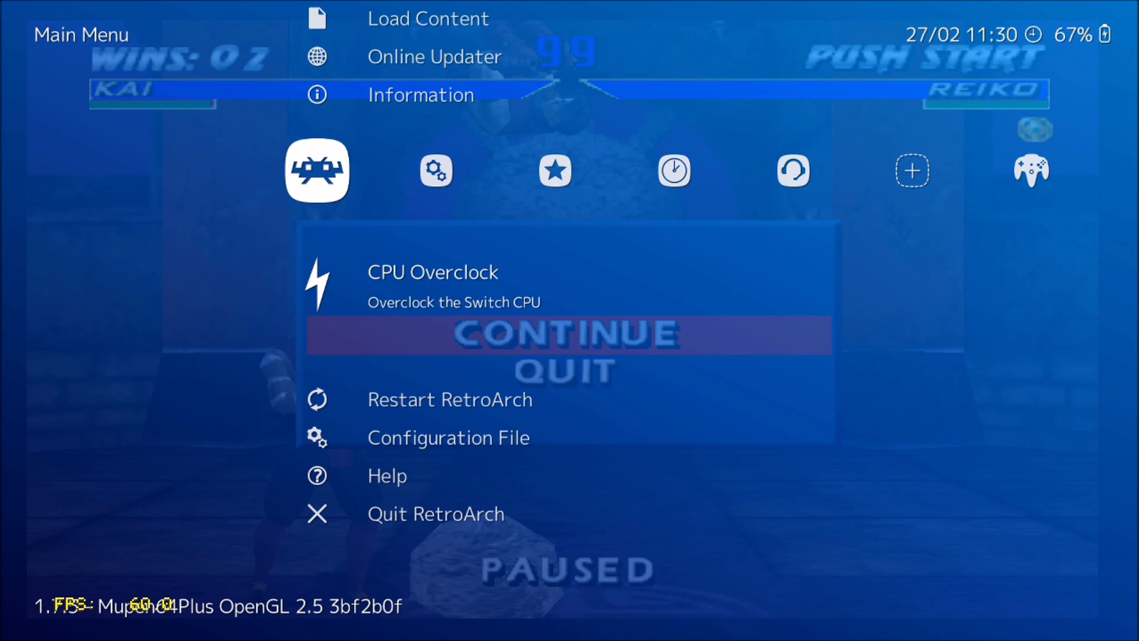
# - Open the CPU Overclock profile list from RetroArch's Main Menu
pyautogui.click(432, 272)
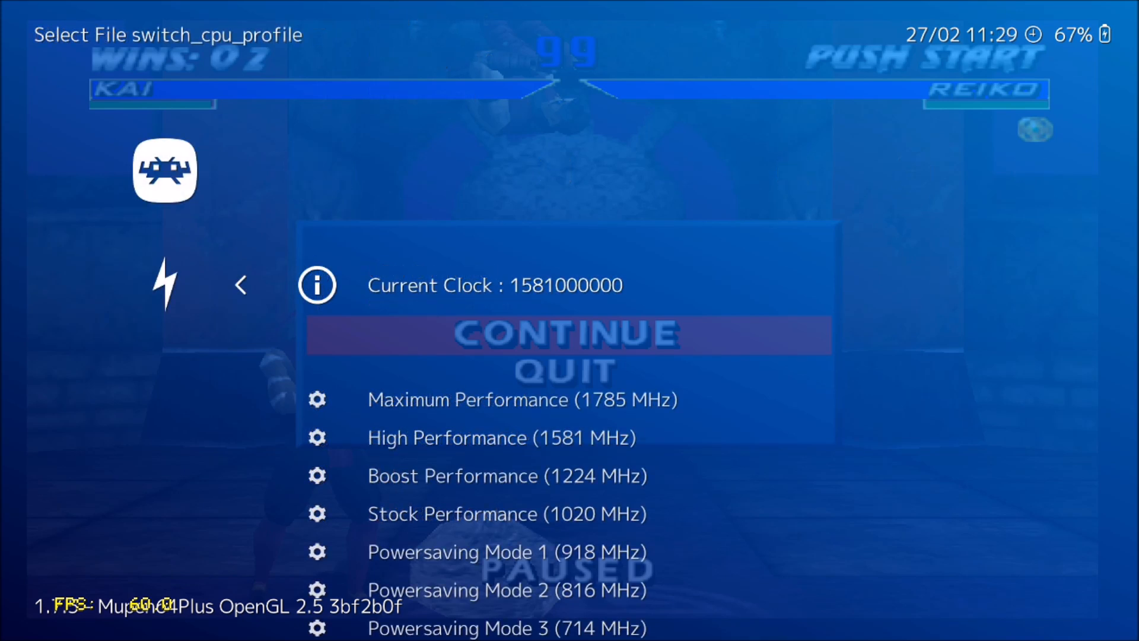